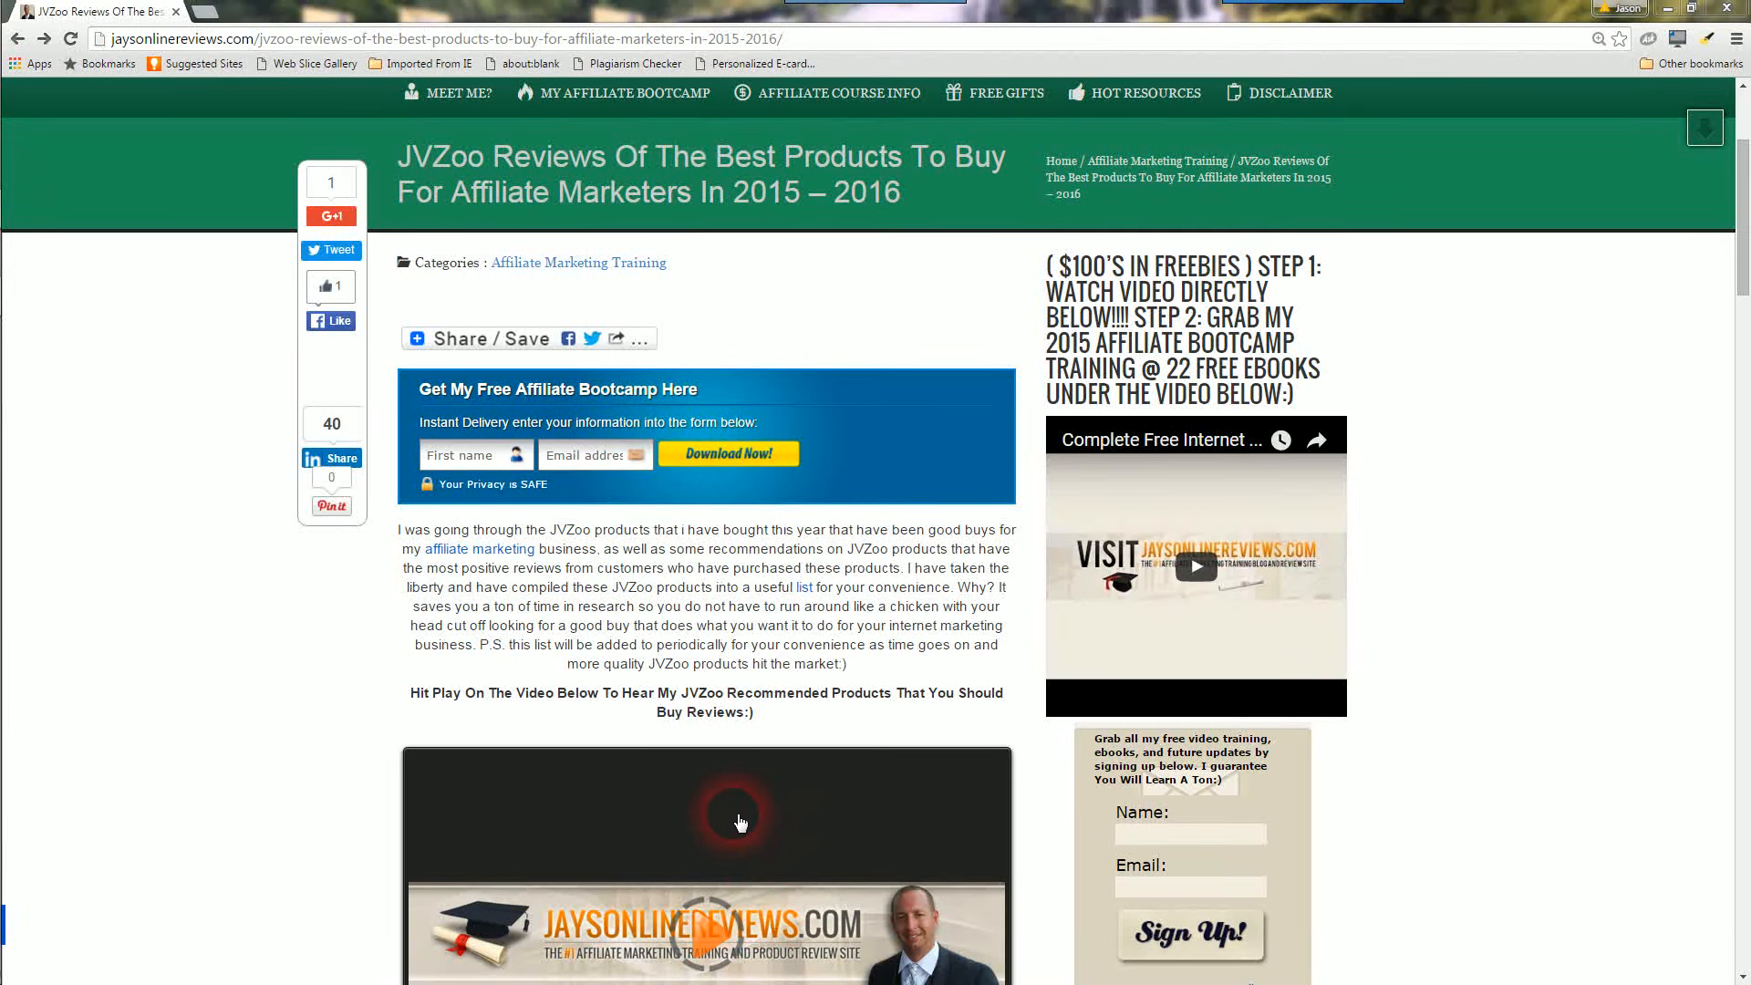
mouse_move(901, 685)
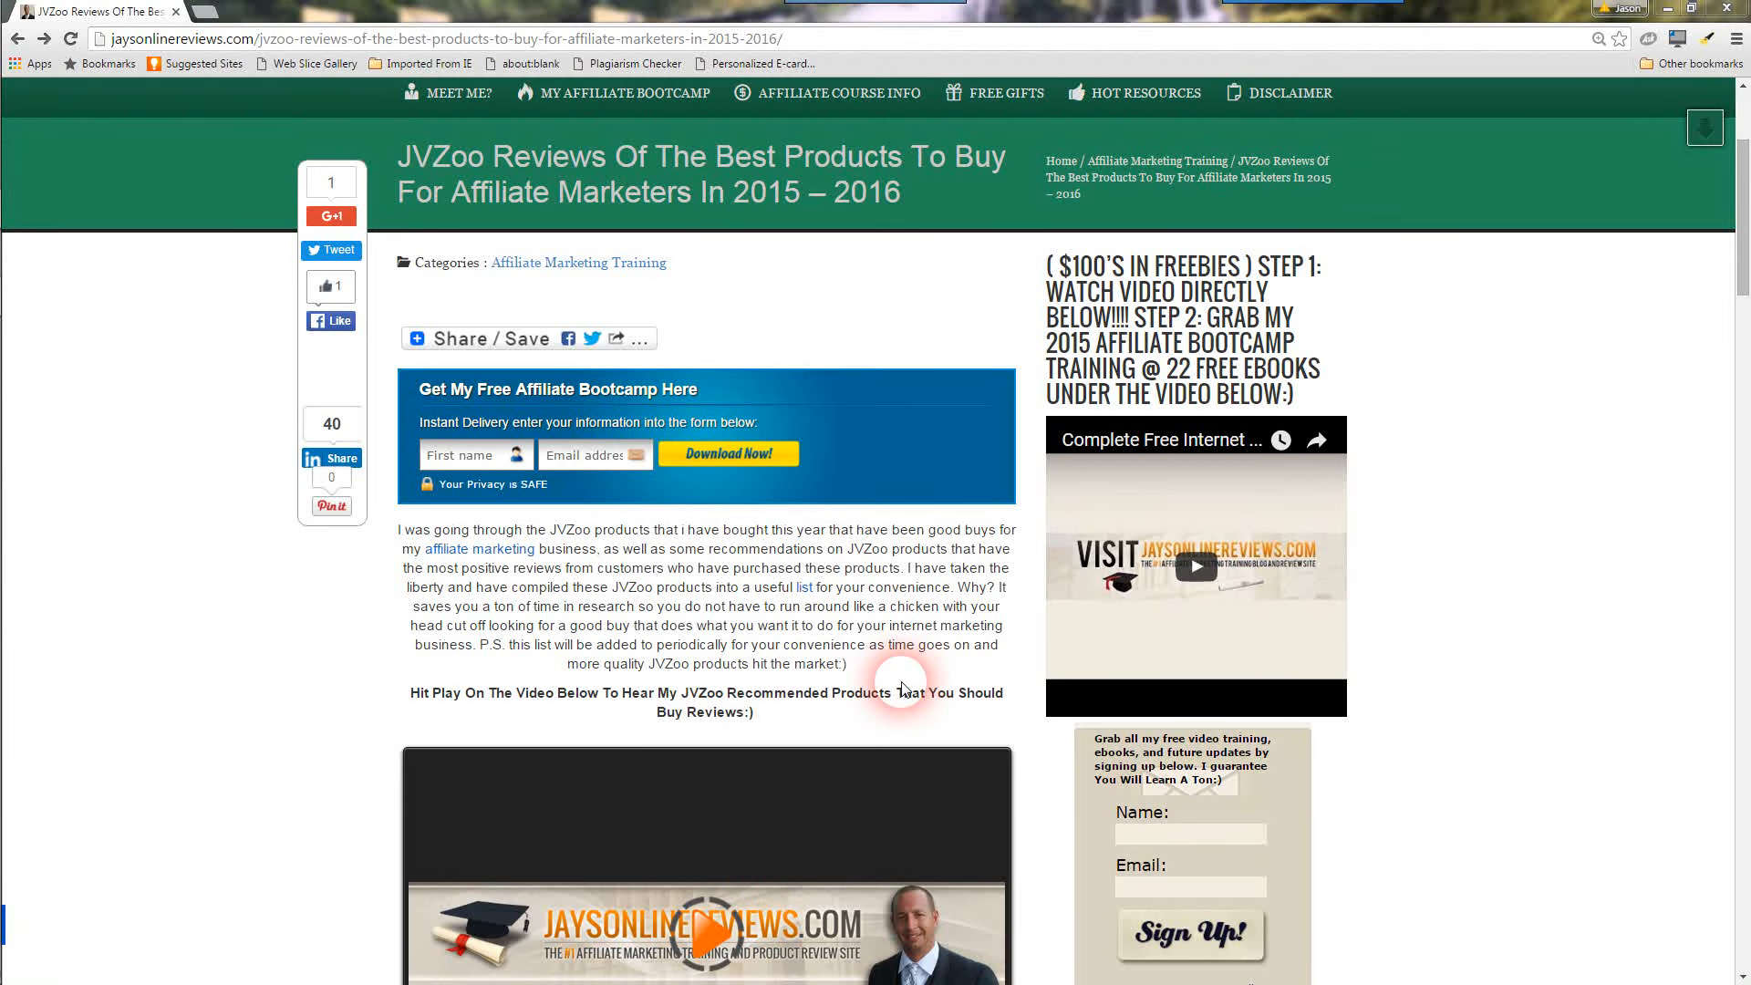